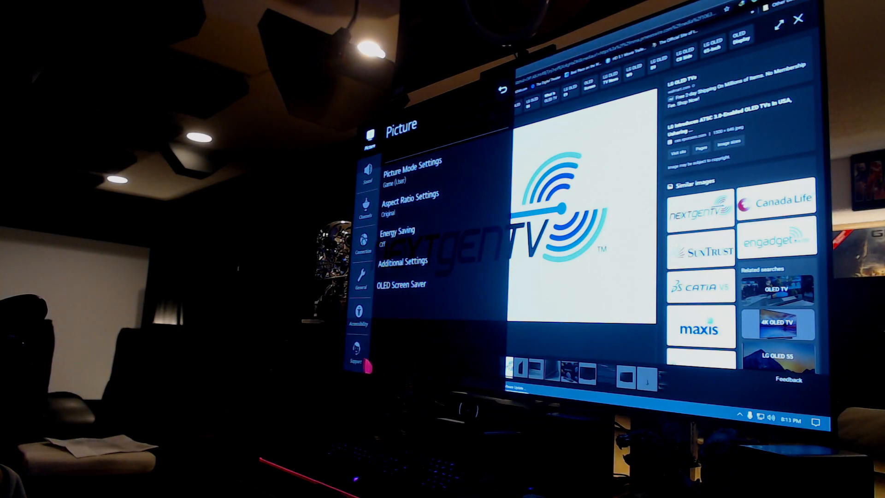
Move from Picture to the Support category and highlight Software Update.
left_click(356, 349)
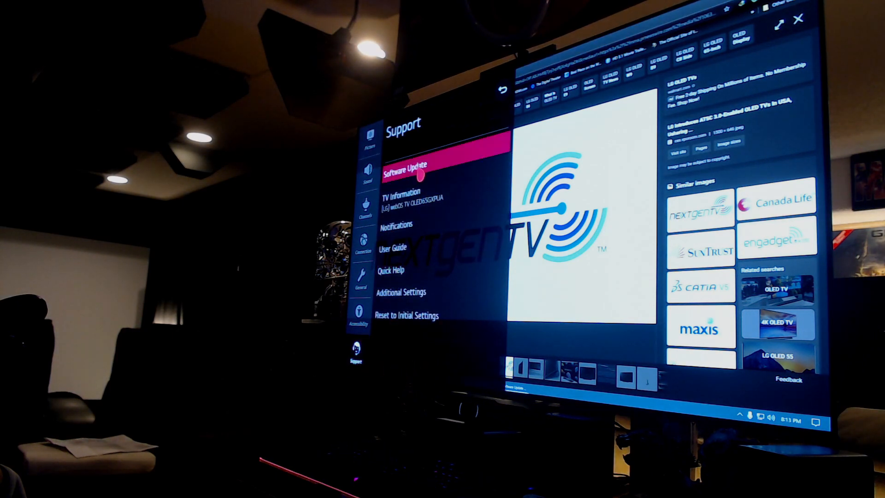
left_click(402, 169)
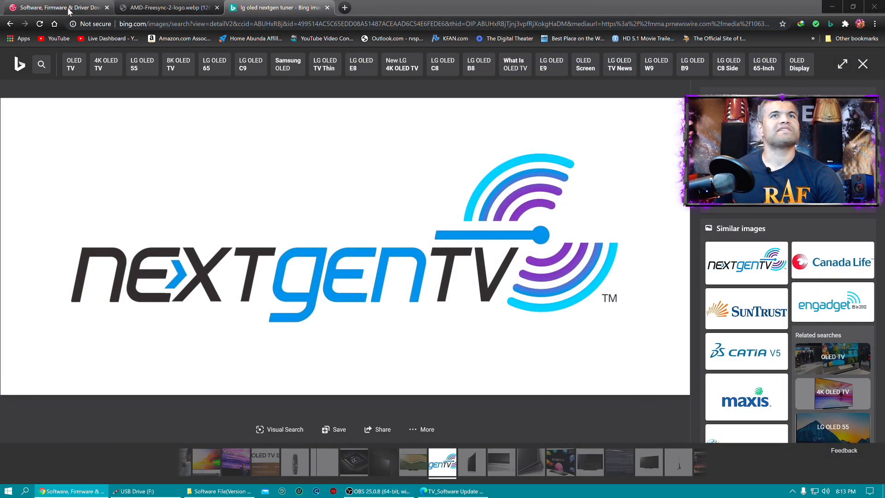
Show LG's OLED65GXPUA firmware download page and review the 03.10.20 file and applicable models.
left_click(57, 7)
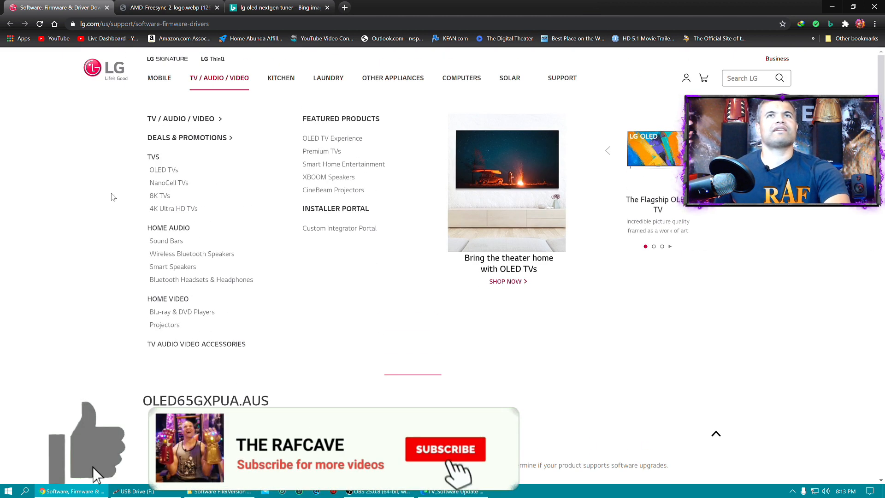
left_click(445, 448)
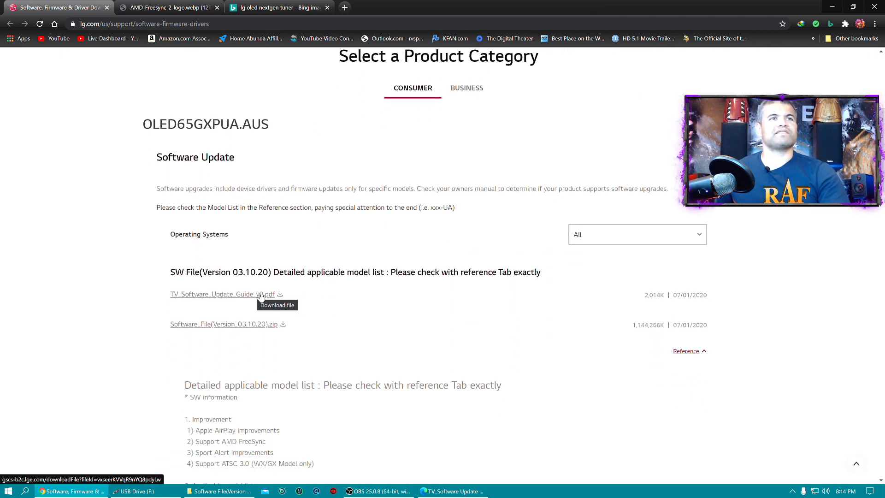
mouse_move(217, 307)
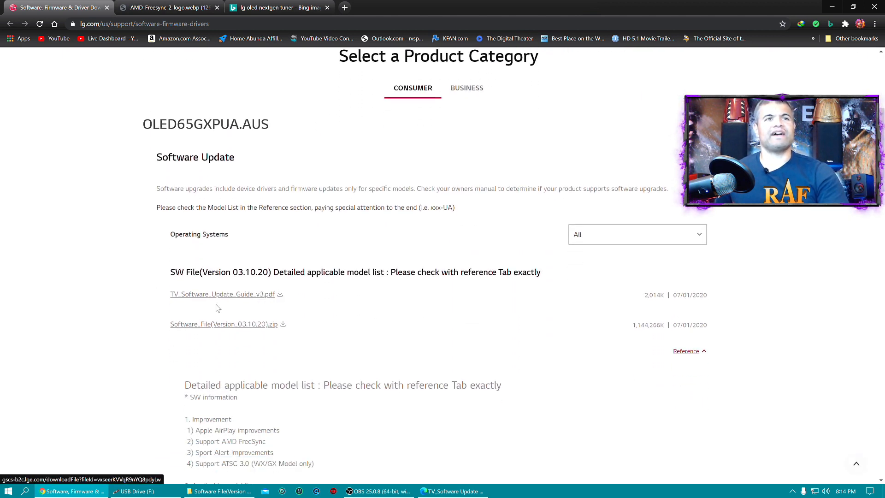
mouse_move(252, 328)
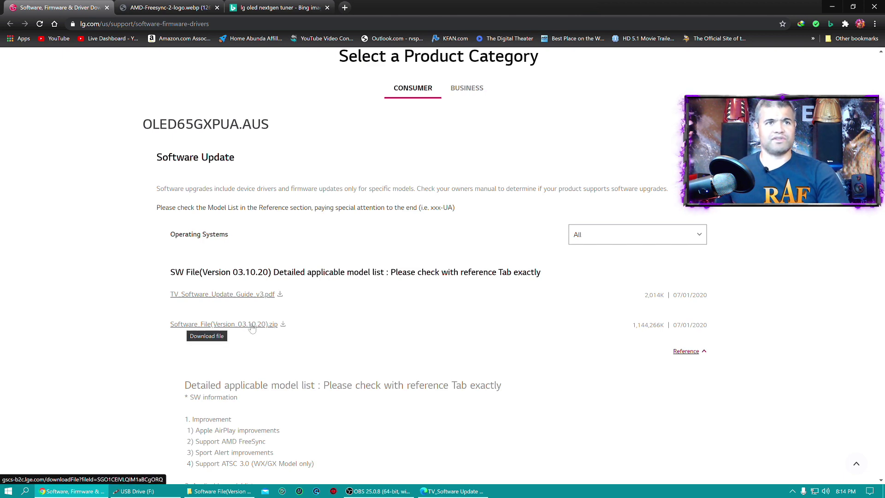
mouse_move(161, 329)
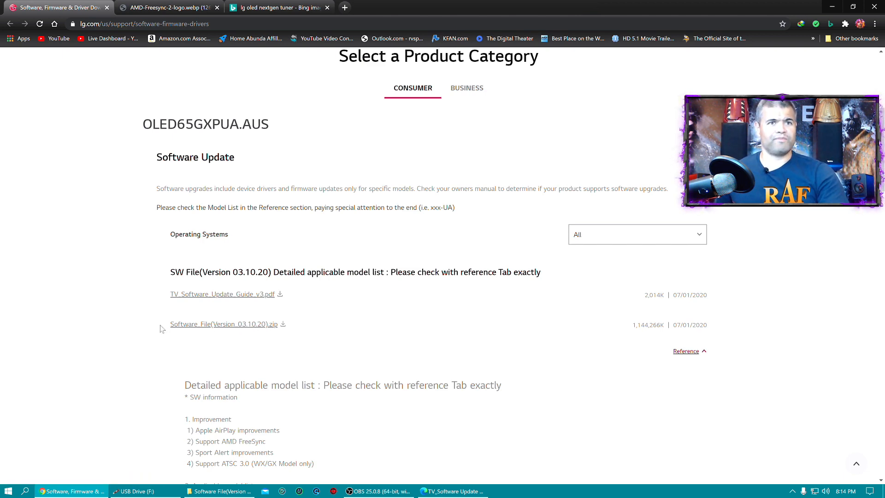
scroll("down", 3)
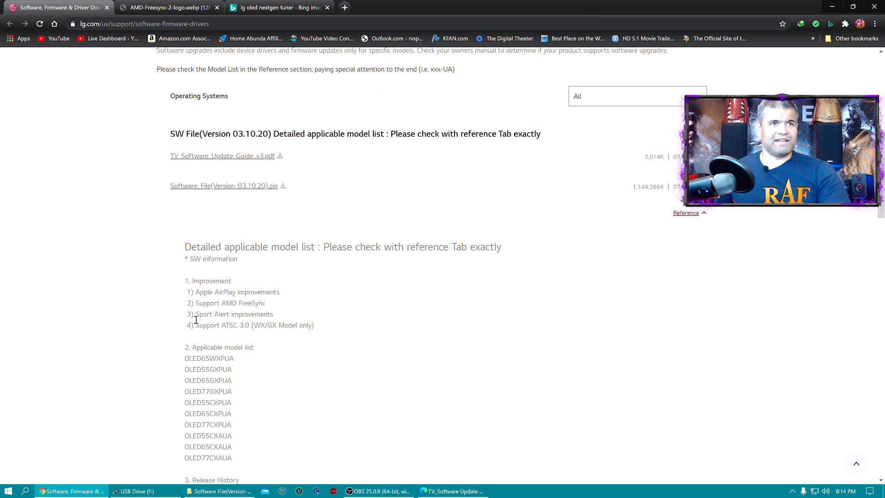
mouse_move(197, 319)
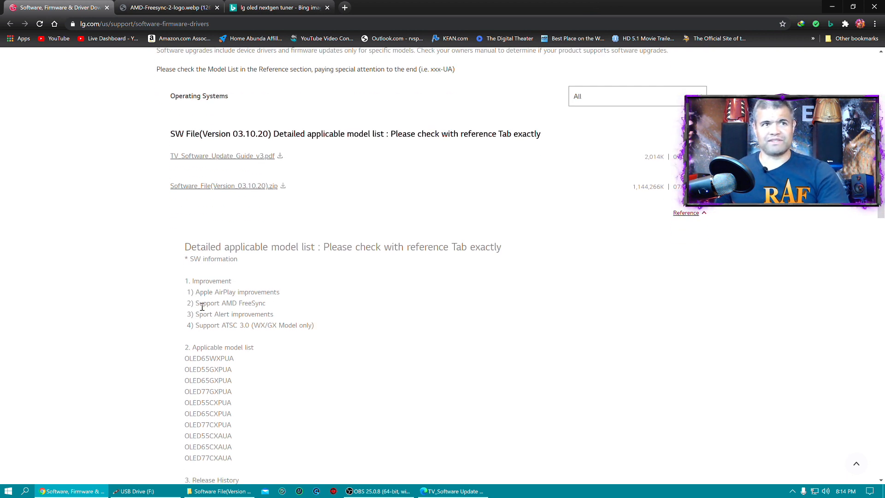
mouse_move(254, 313)
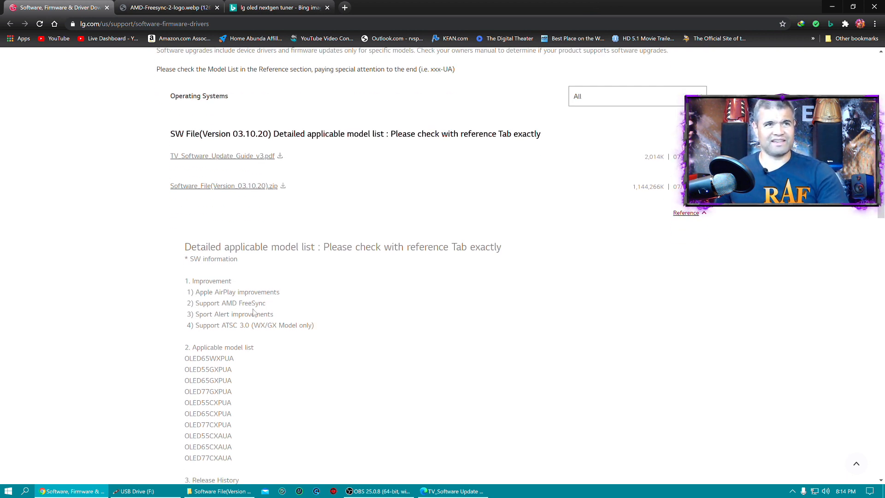
mouse_move(274, 316)
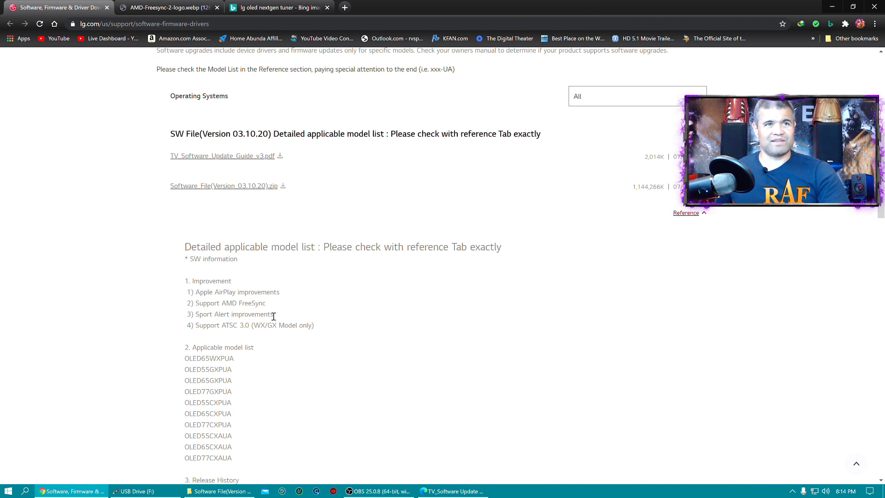
mouse_move(205, 323)
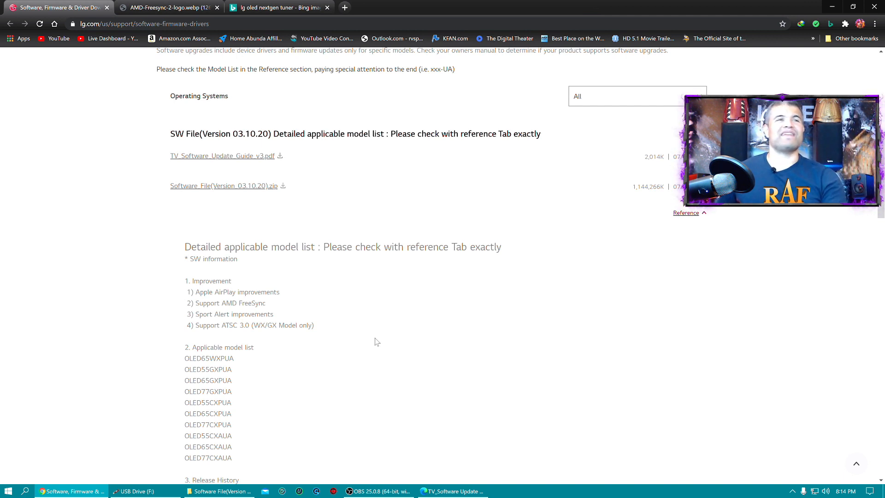
mouse_move(336, 347)
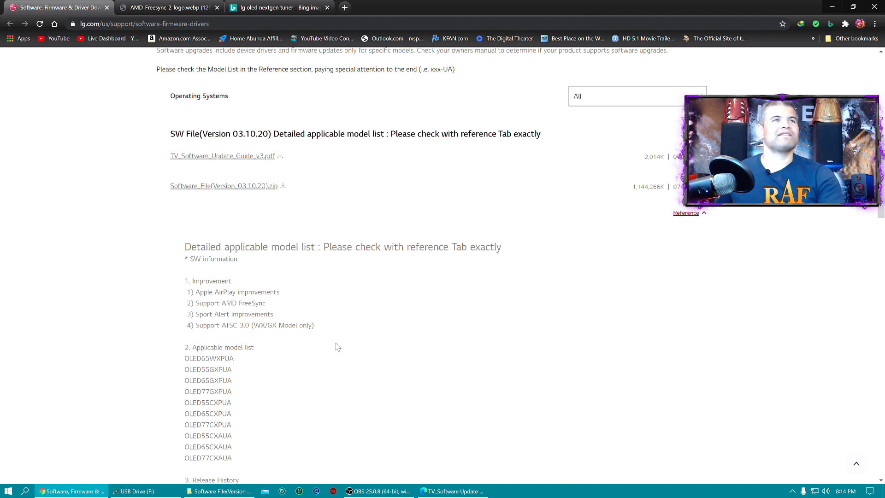
scroll("down", 3)
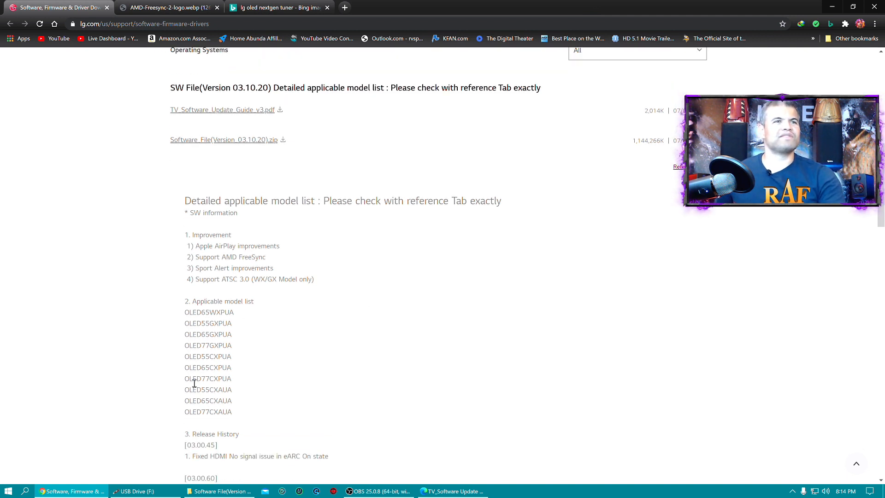
scroll("up", 3)
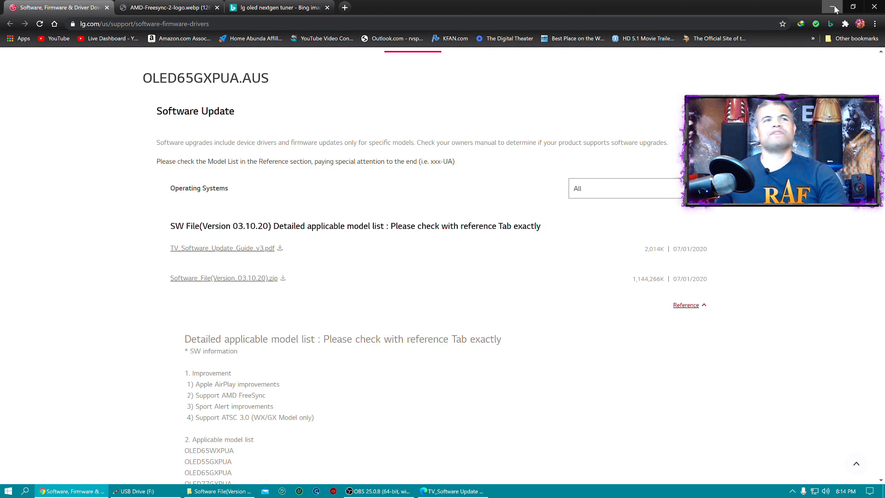
Minimize Chrome and scroll the update guide PDF to English Update Guide step 5.
left_click(833, 6)
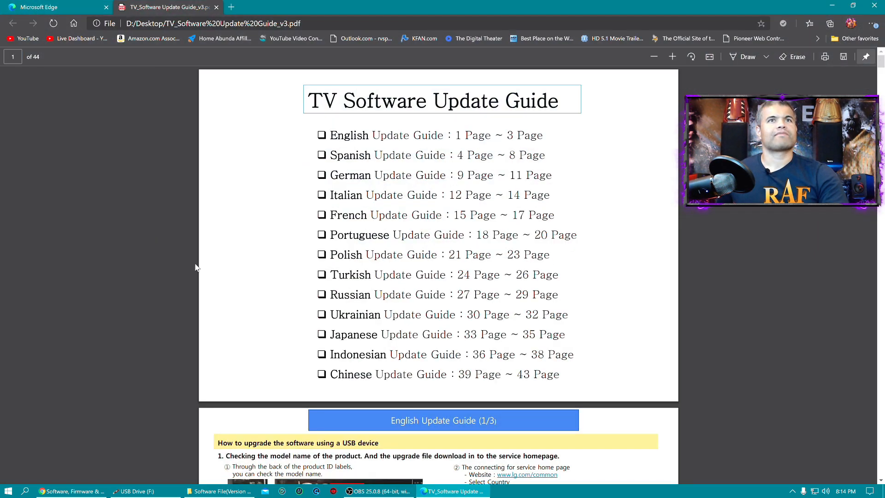
scroll("down", 3)
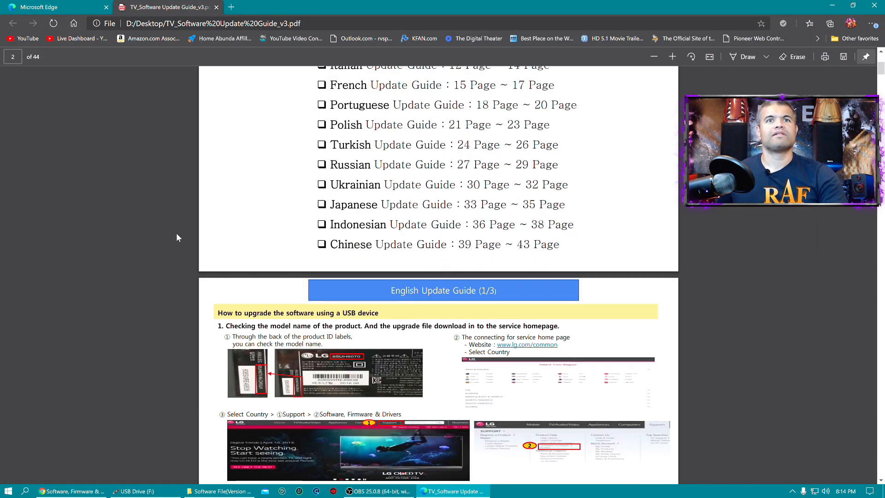
scroll("down", 3)
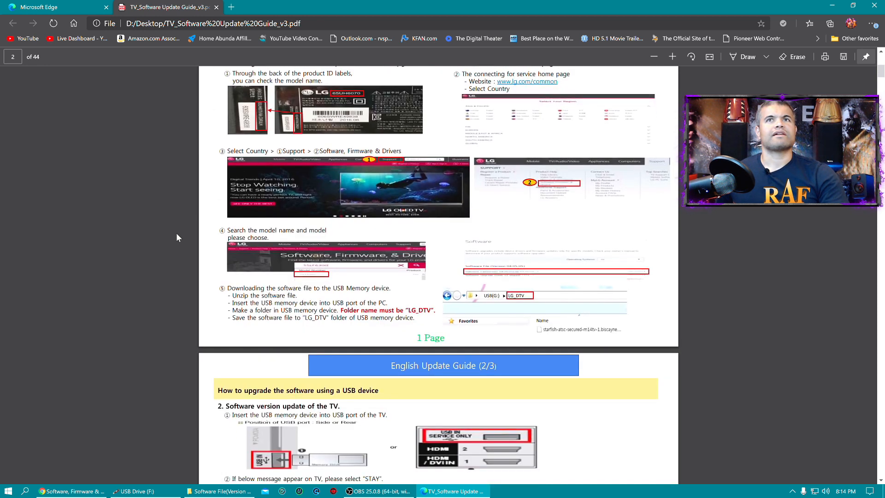
scroll("up", 3)
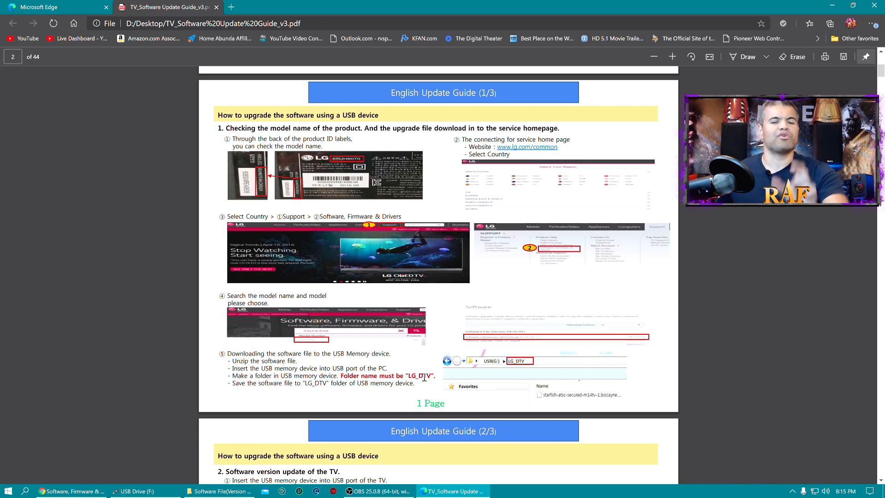
mouse_move(402, 415)
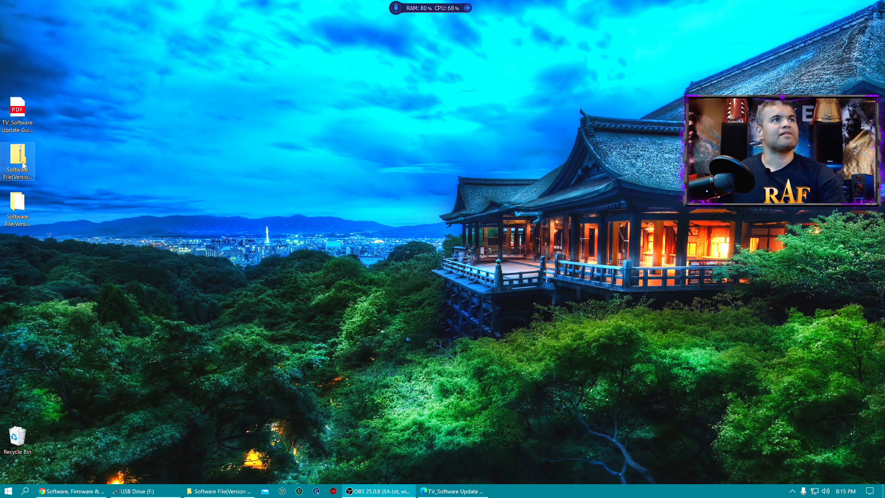
mouse_move(137, 363)
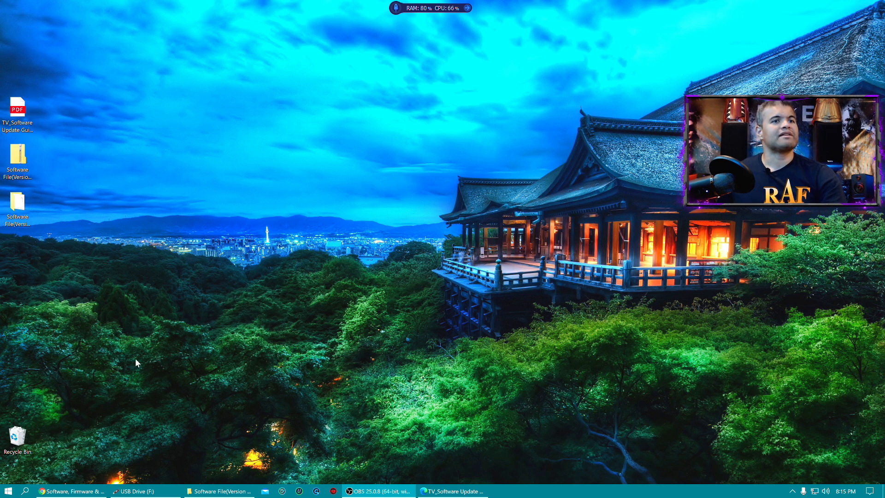
View the extracted 03.10.20 firmware folder, then the USB drive's empty LG_DTV folder.
left_click(220, 490)
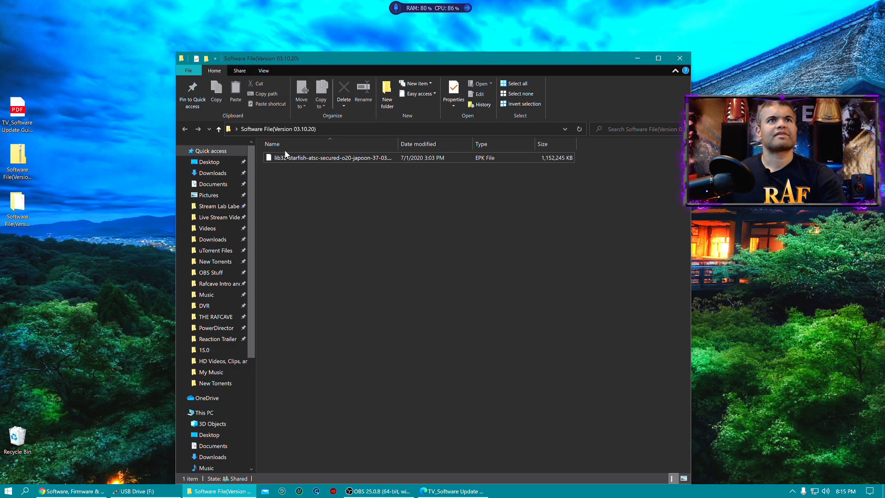
mouse_move(333, 160)
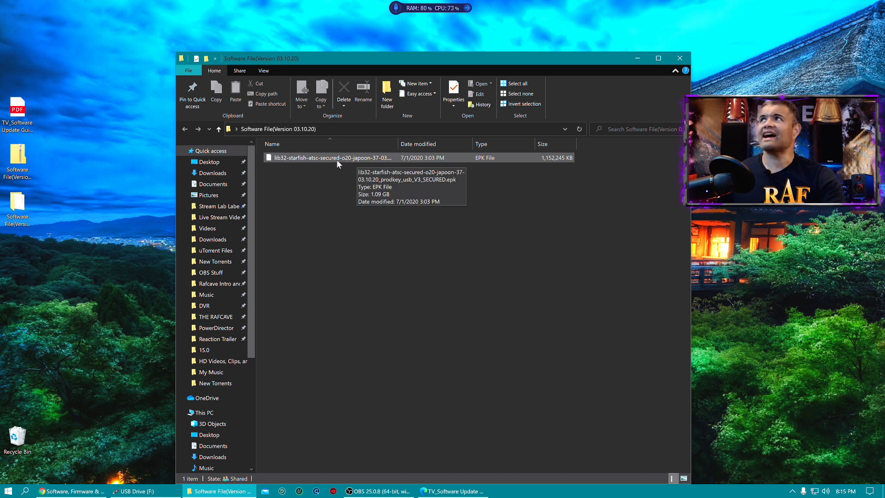
mouse_move(626, 88)
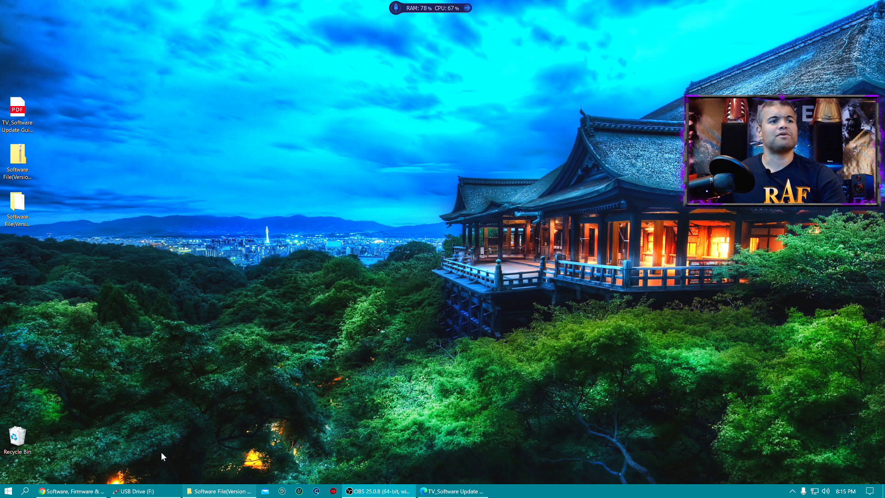
left_click(143, 491)
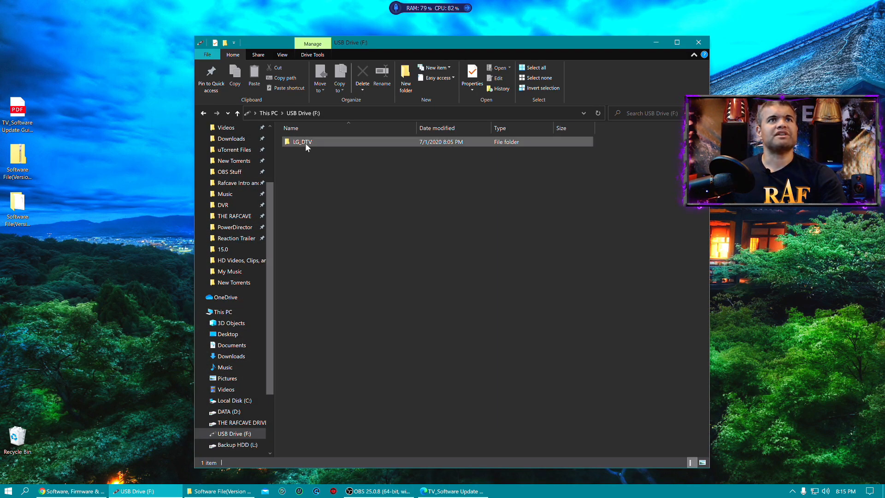
mouse_move(302, 142)
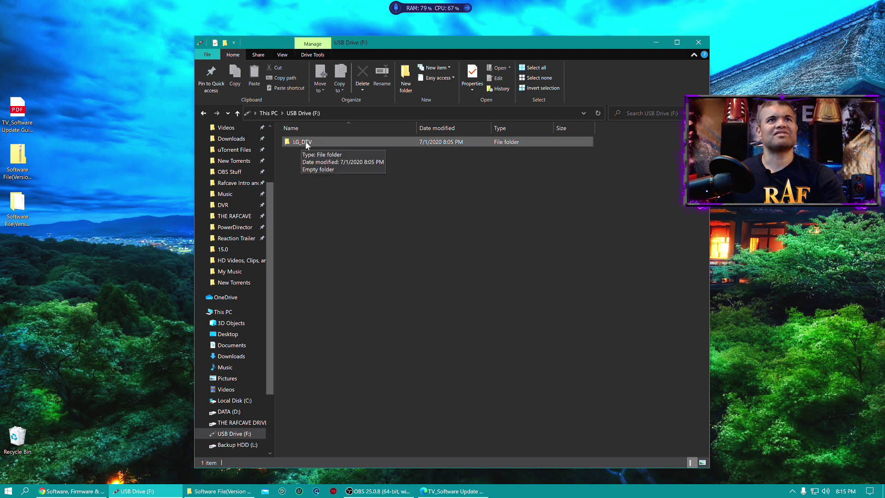
left_click(302, 141)
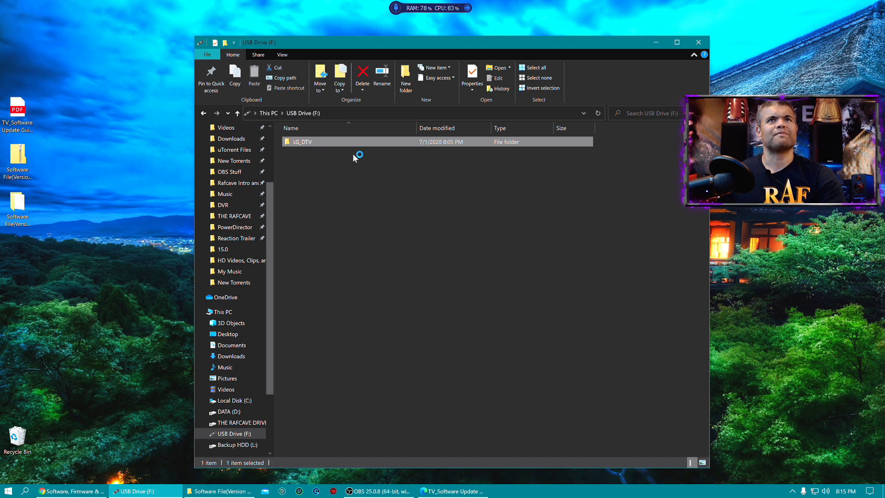
double_click(303, 141)
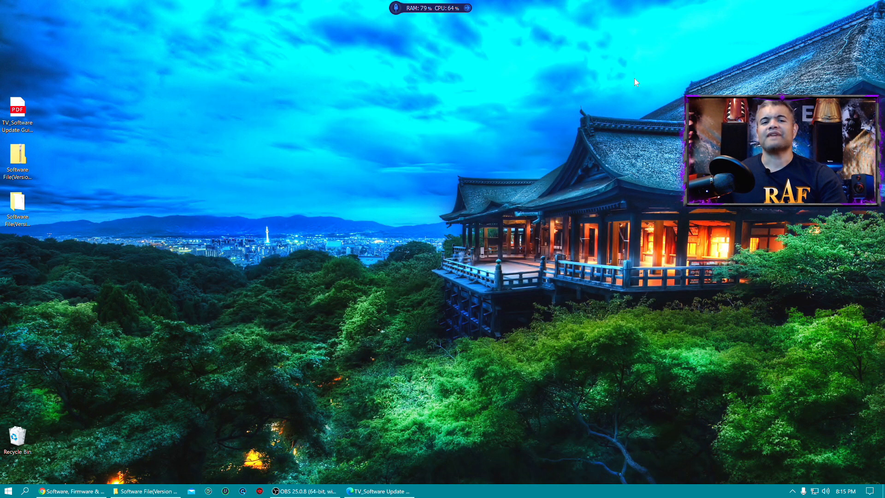
mouse_move(619, 103)
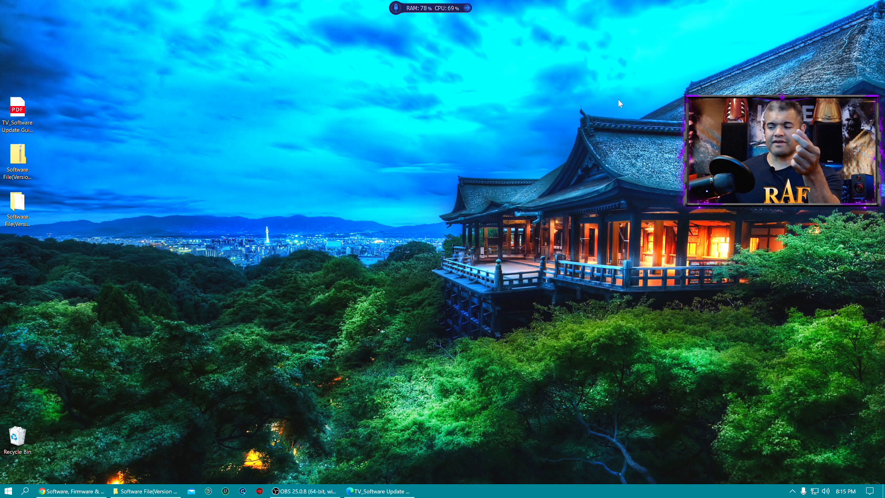